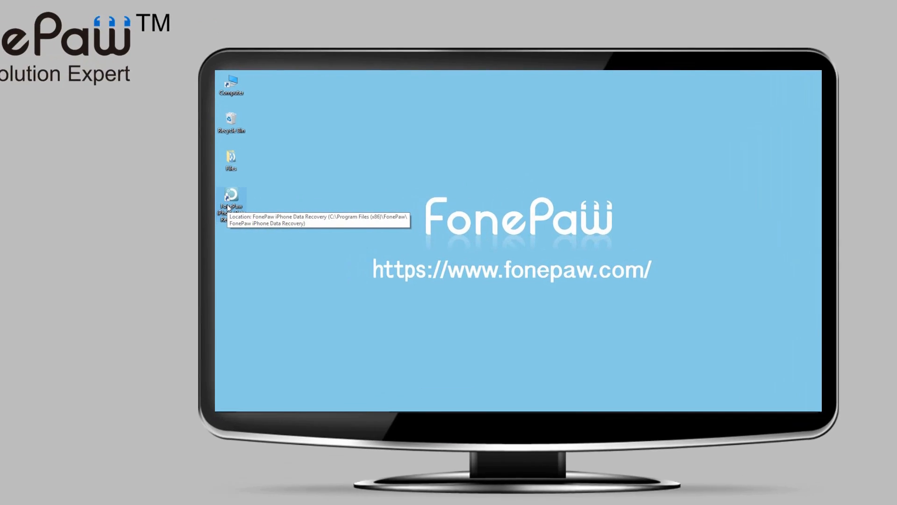
Launch FonePaw and choose 'Recover from iCloud Backup File' mode.
double_click(231, 197)
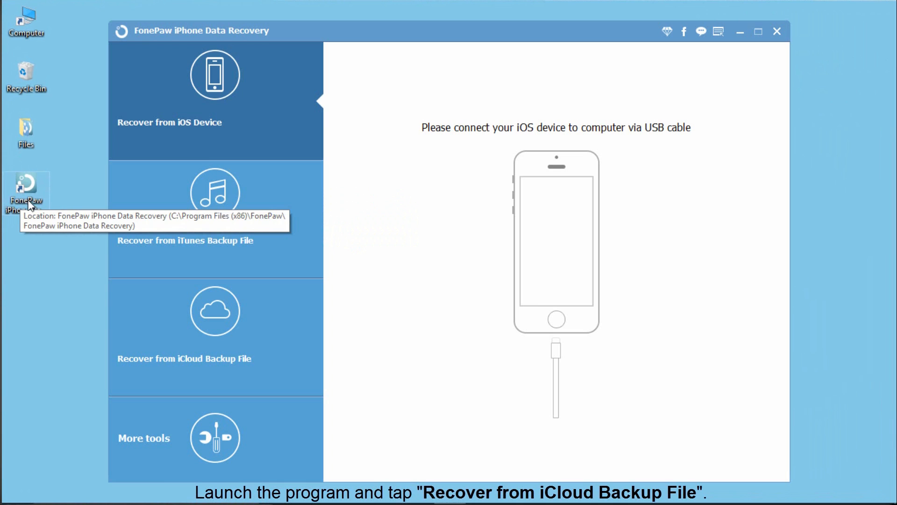
click(215, 310)
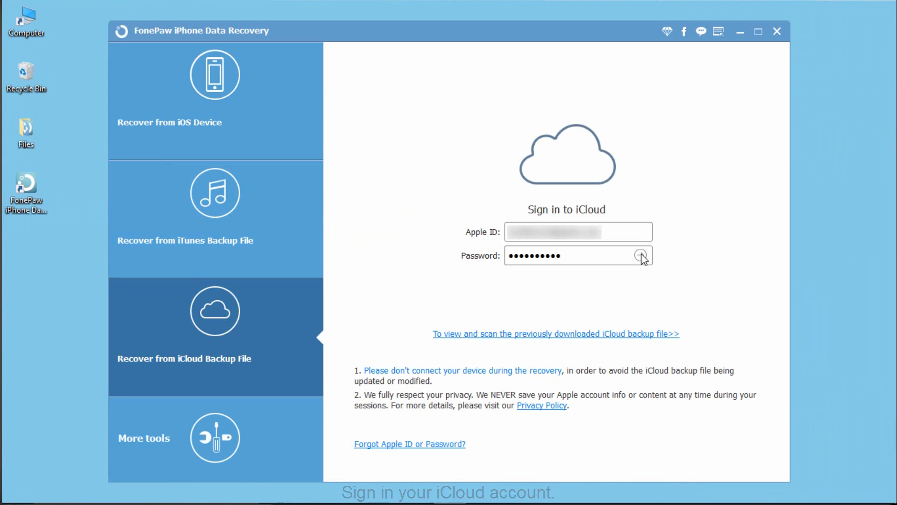
Sign in to iCloud and start downloading a backup with all file types.
click(641, 256)
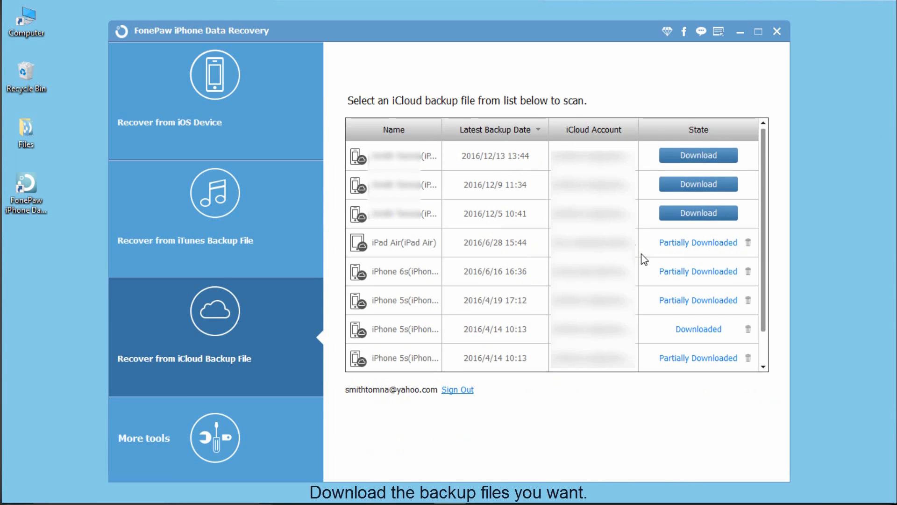
click(697, 156)
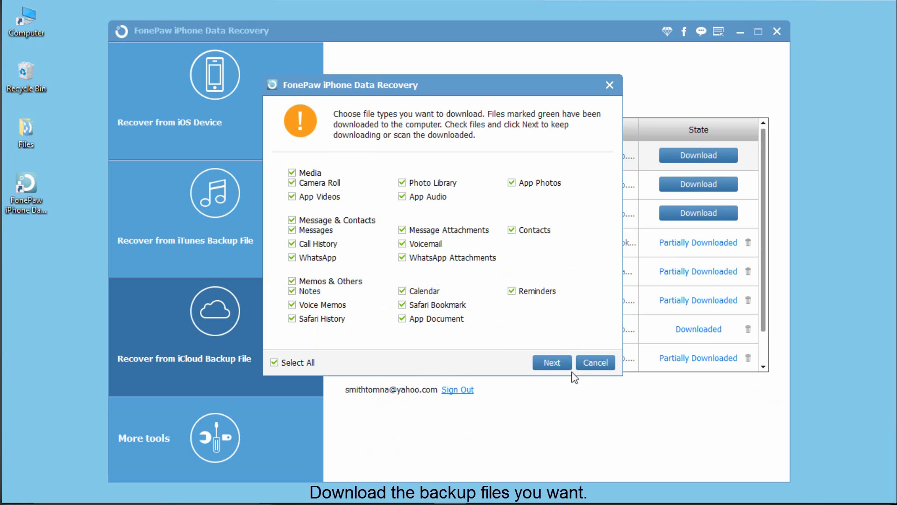
click(552, 362)
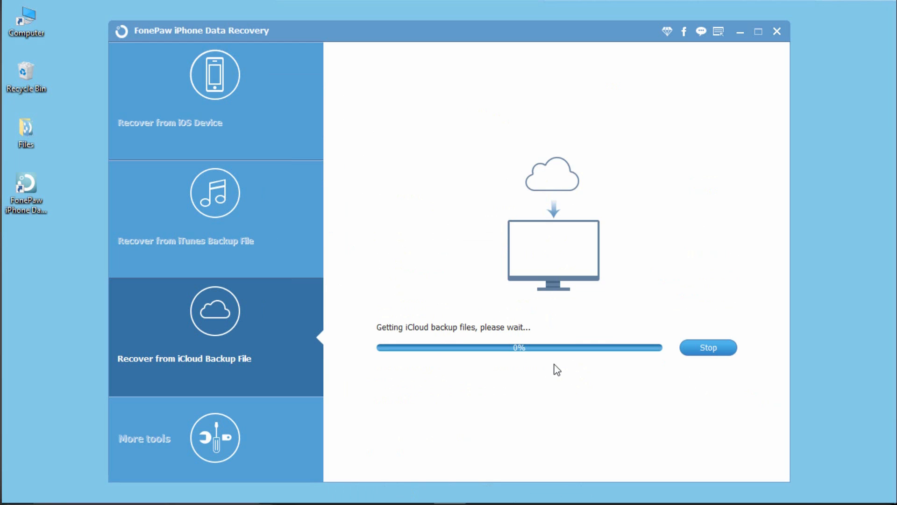
Stop the backup download and confirm, returning to the iCloud backup list.
click(708, 347)
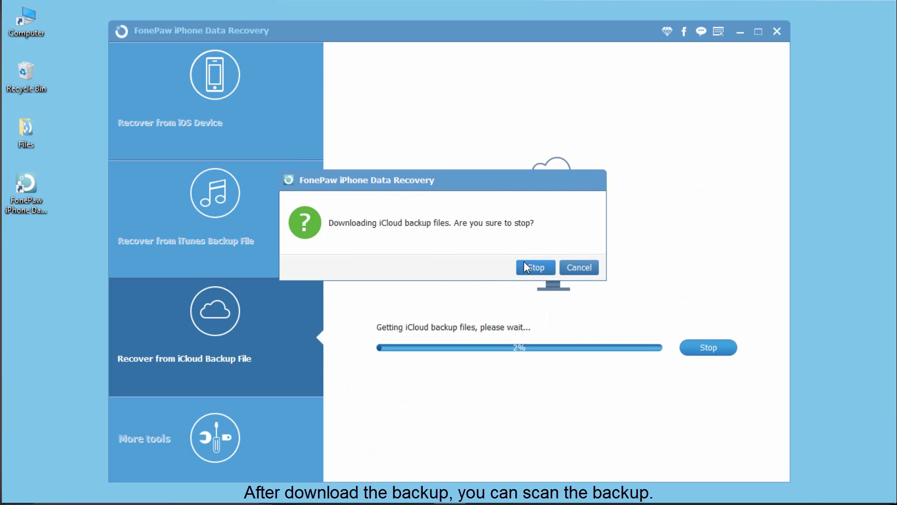
click(534, 267)
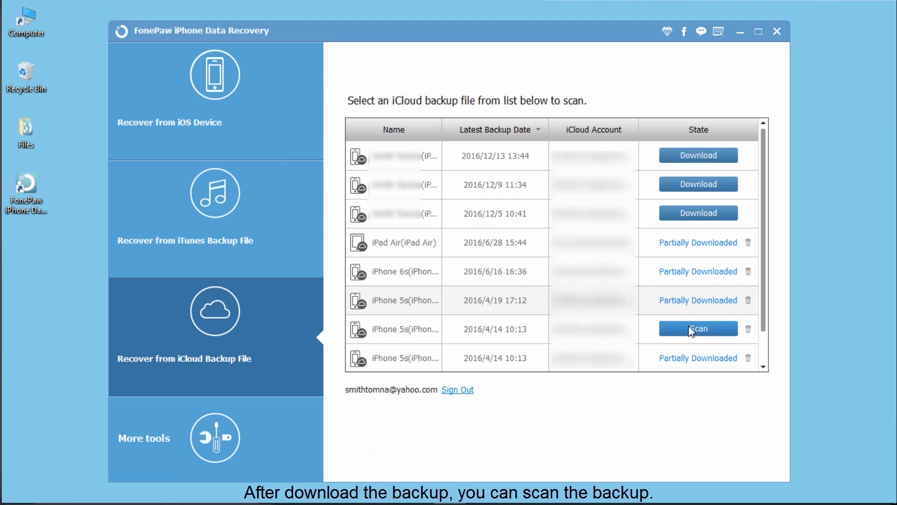
Scan the downloaded iPhone 5s backup from 2016/4/14 10:13.
click(697, 328)
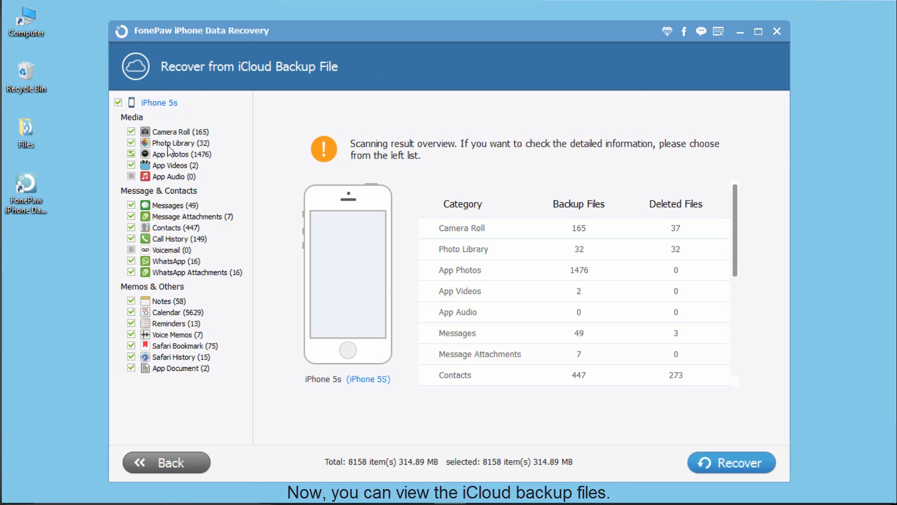
Preview App Videos, Messages, Contacts, WhatsApp Attachments, Calendar and App Document, then deselect every category.
click(179, 143)
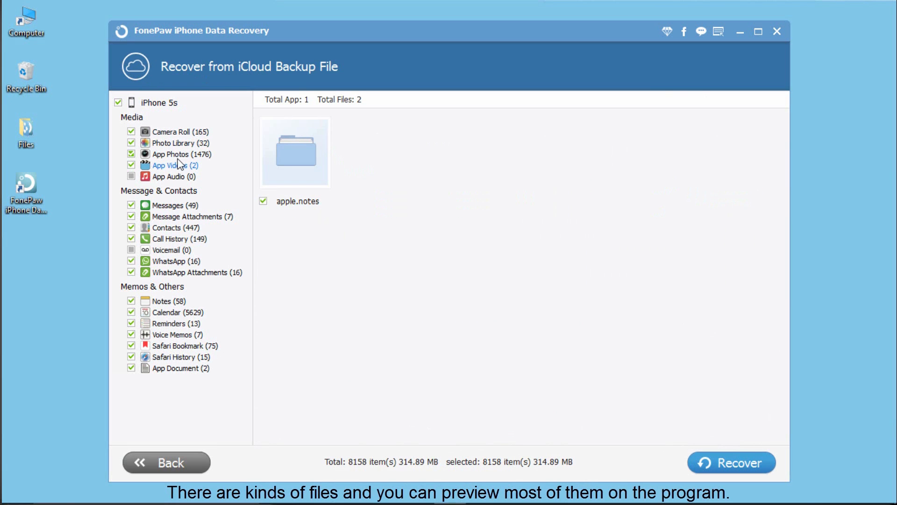
click(168, 206)
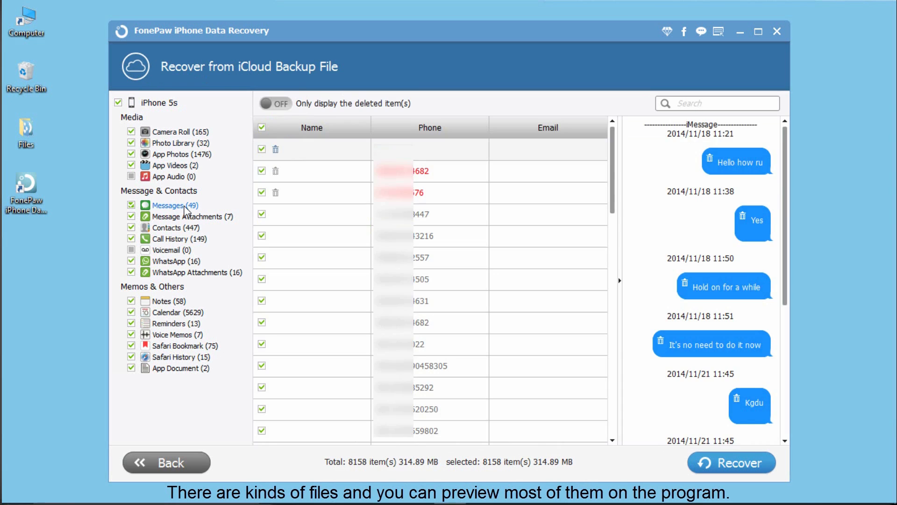
click(170, 227)
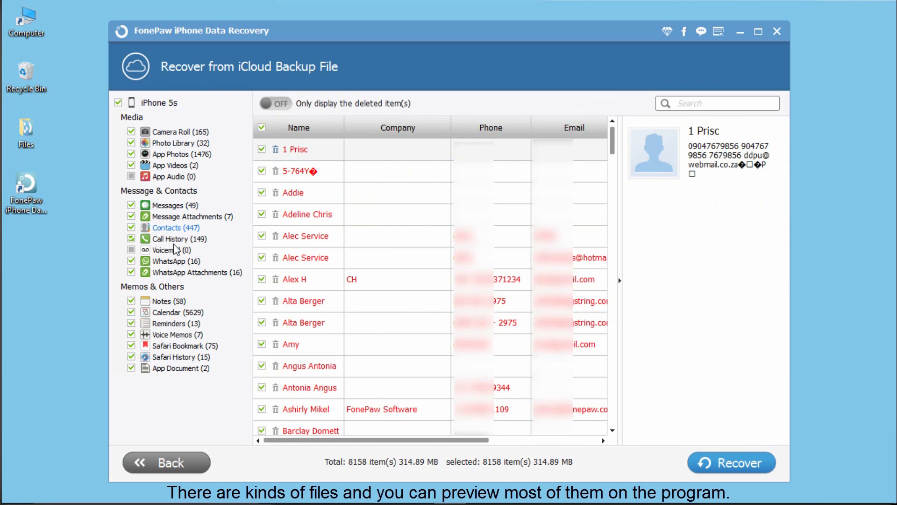
click(198, 272)
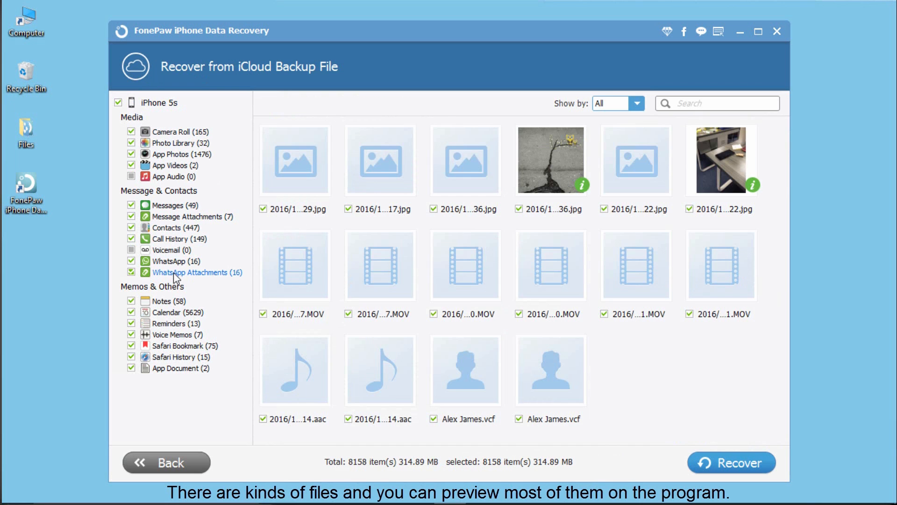
click(167, 312)
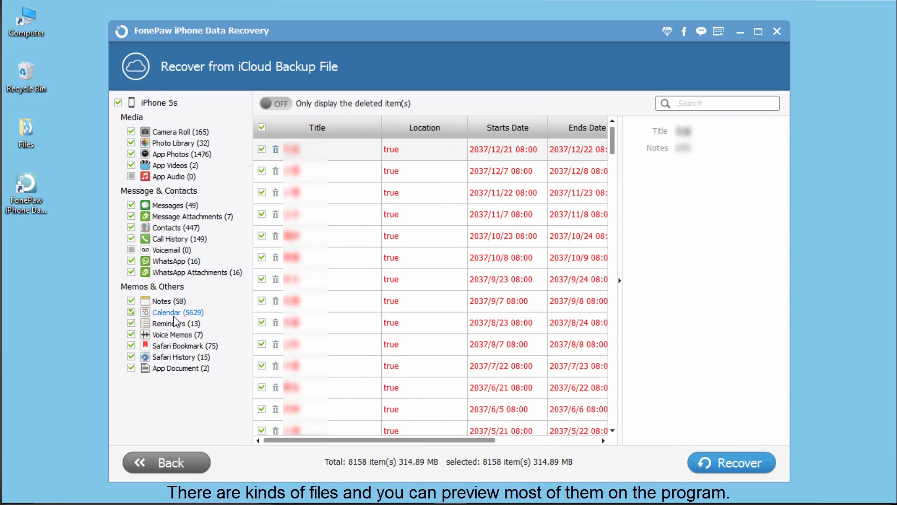
click(180, 368)
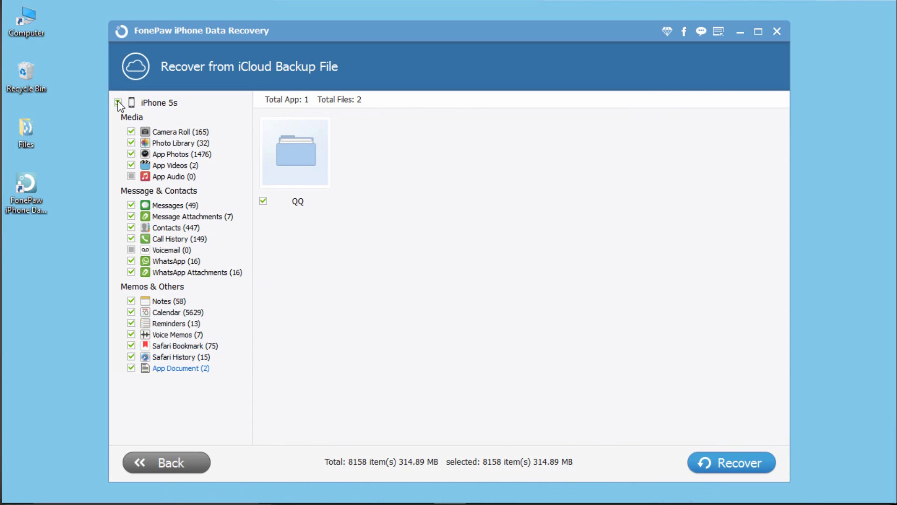
click(170, 132)
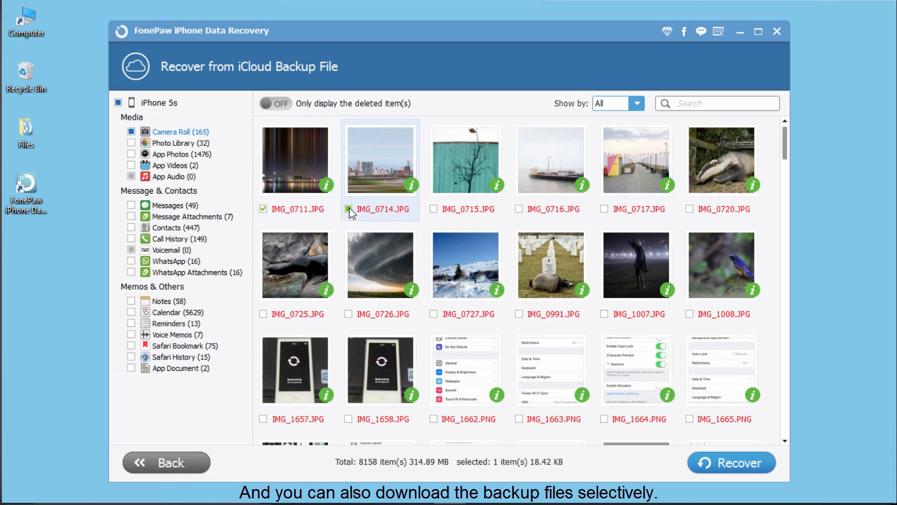
Add IMG_0714 to the selection and recover both photos to the computer.
click(351, 208)
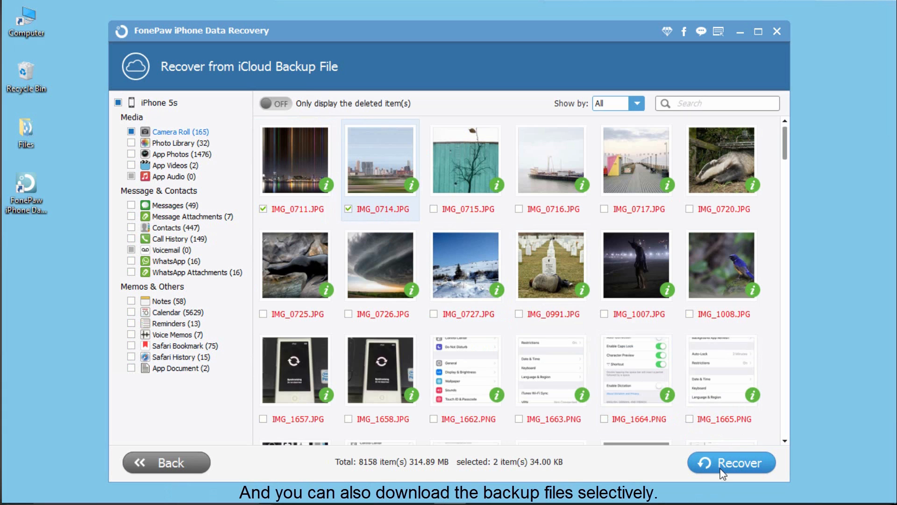
click(731, 463)
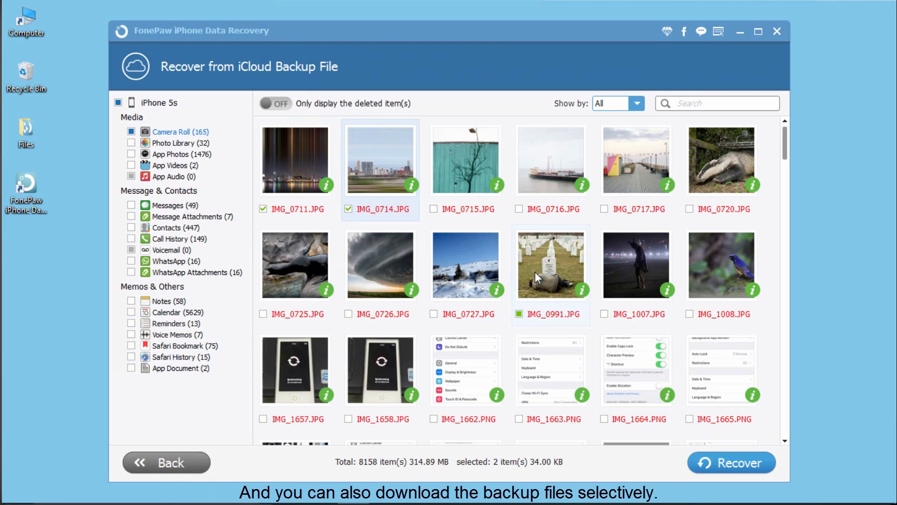
click(731, 462)
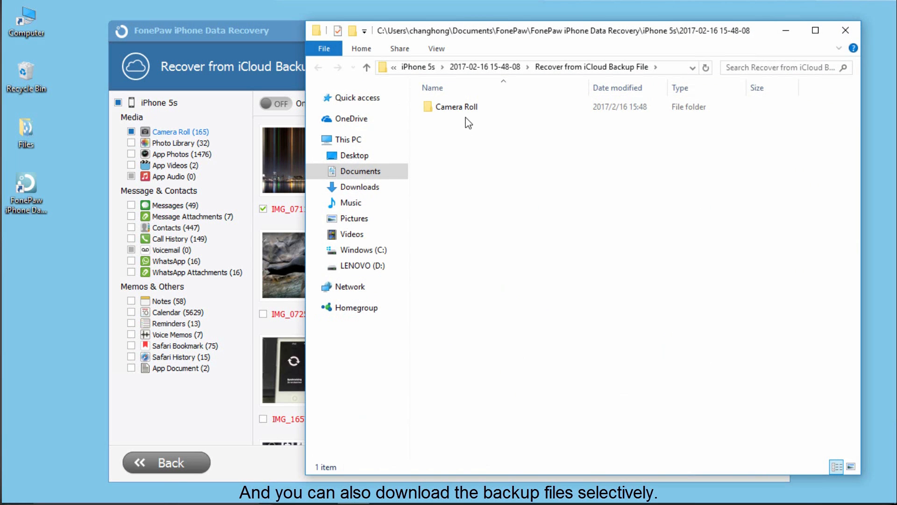
Verify both photos in the recovered Camera Roll folder, then close Explorer.
double_click(456, 106)
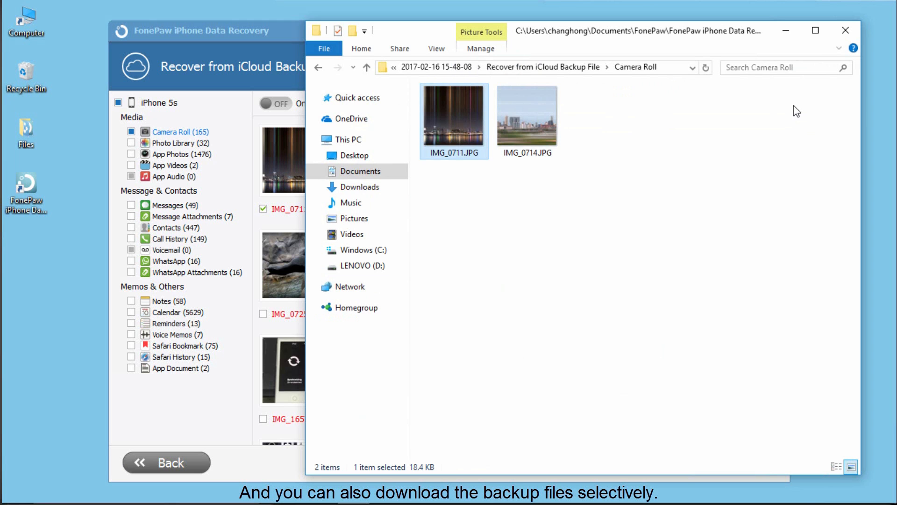
click(846, 30)
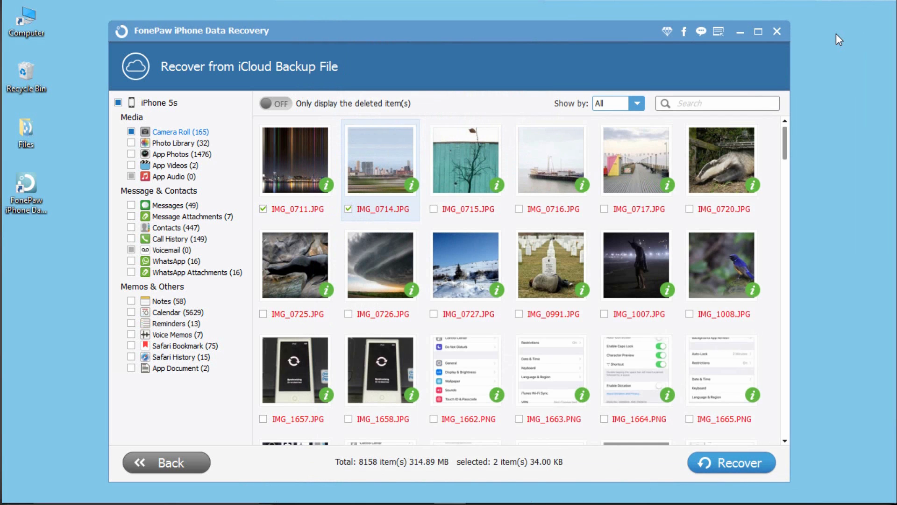